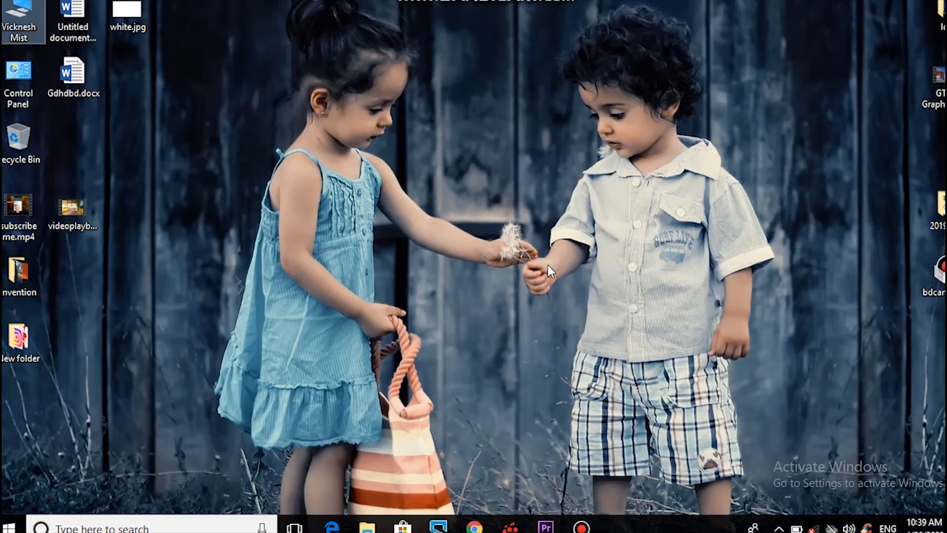
Step: Launch Computer Management from This PC's Manage option on the desktop
right_click(21, 11)
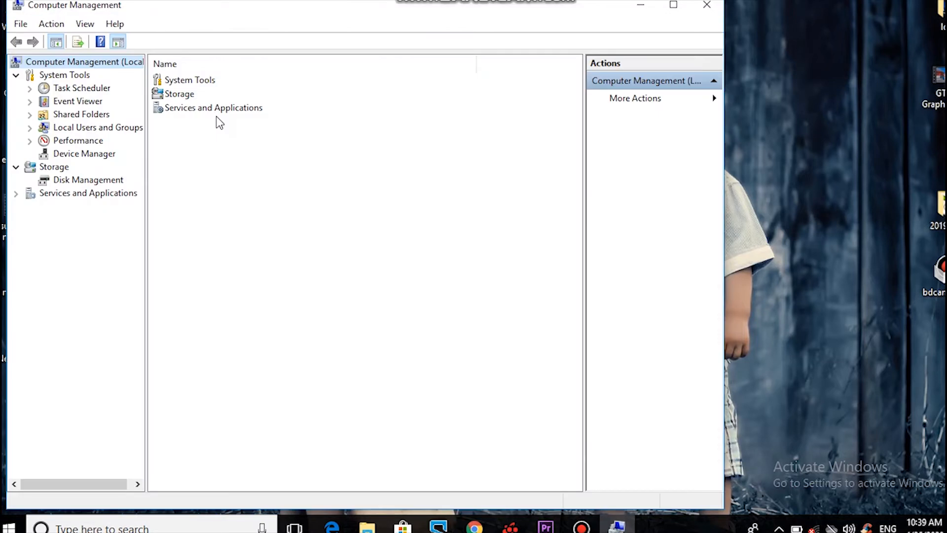
mouse_move(193, 114)
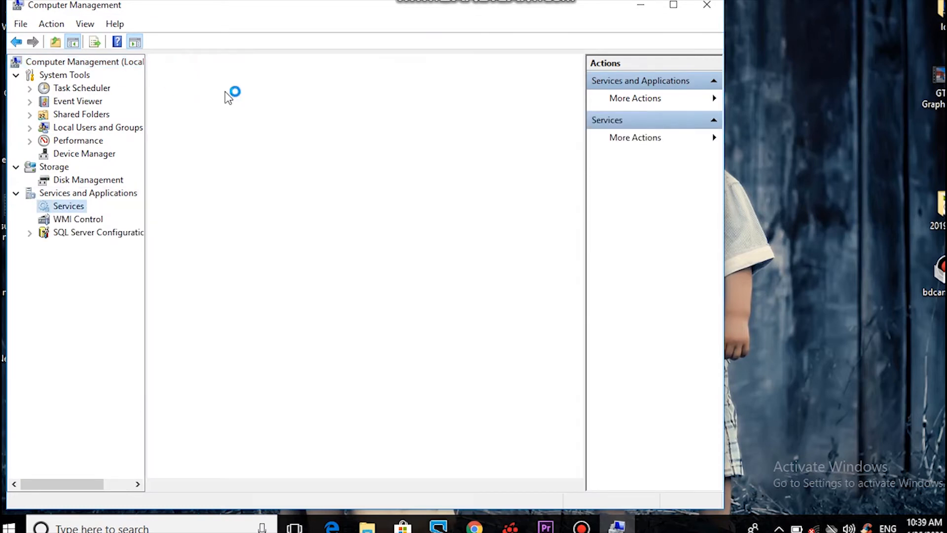
Step: Show the Services list and scroll down to Windows Update
click(69, 205)
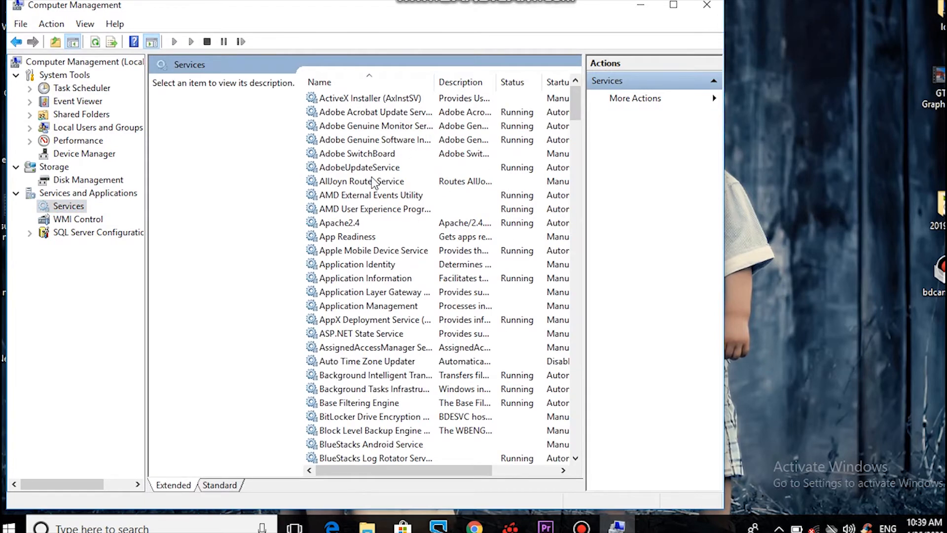
scroll(down, 3)
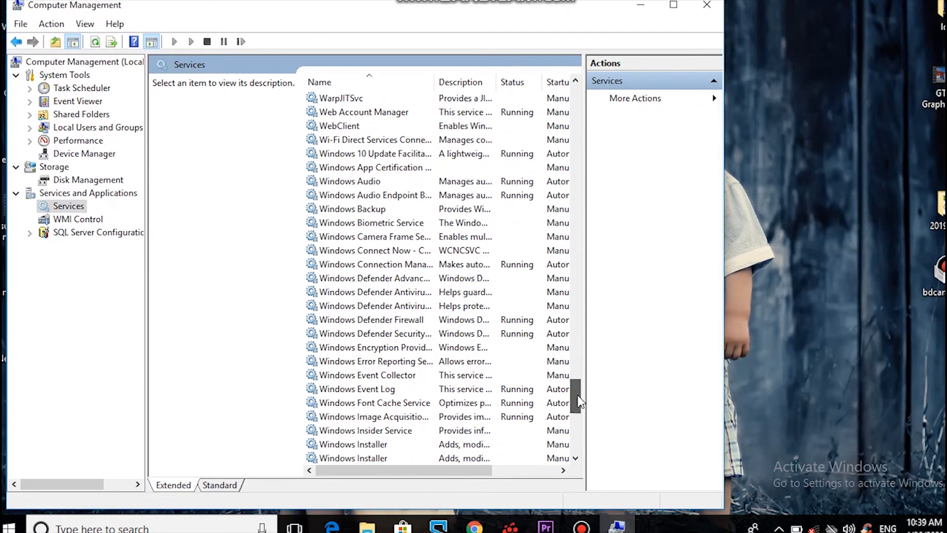
scroll(down, 3)
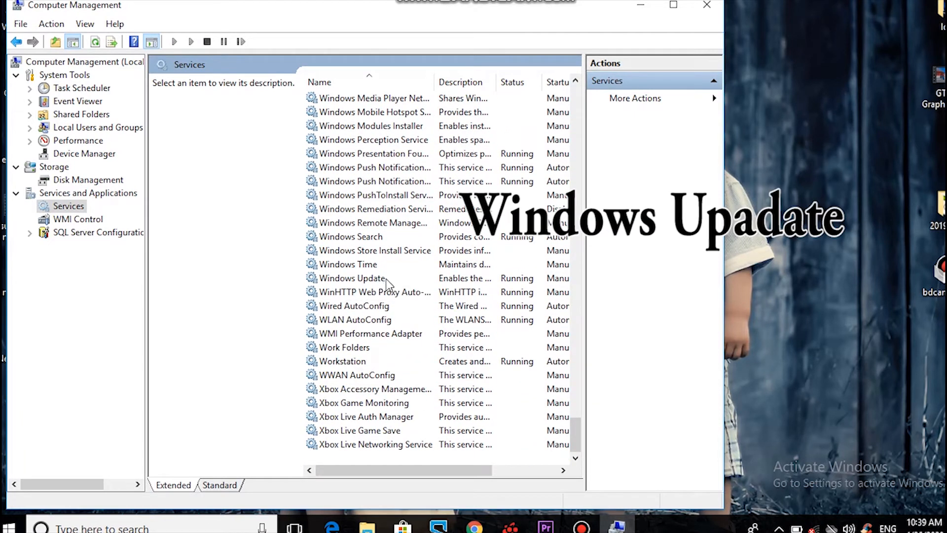
Step: Stop Windows Update and set its startup type to Disabled
double_click(351, 278)
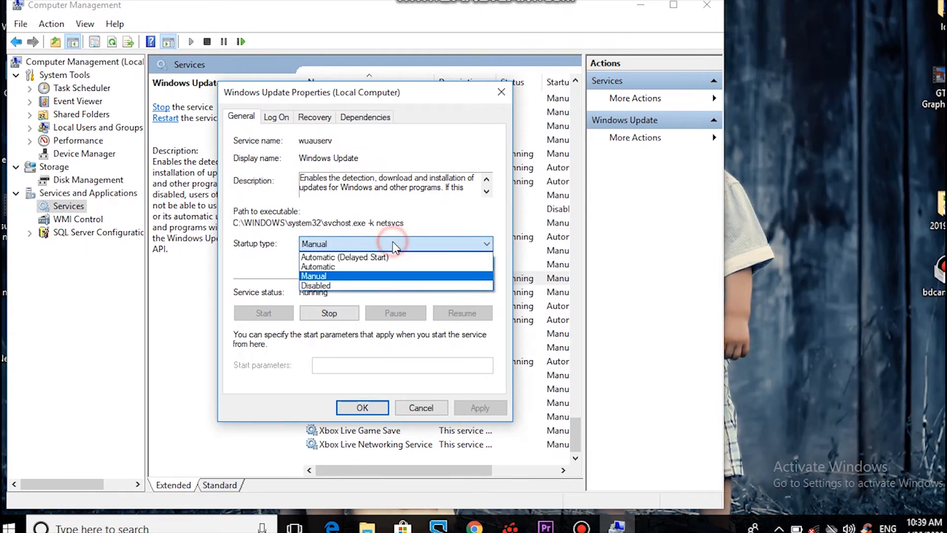
click(315, 285)
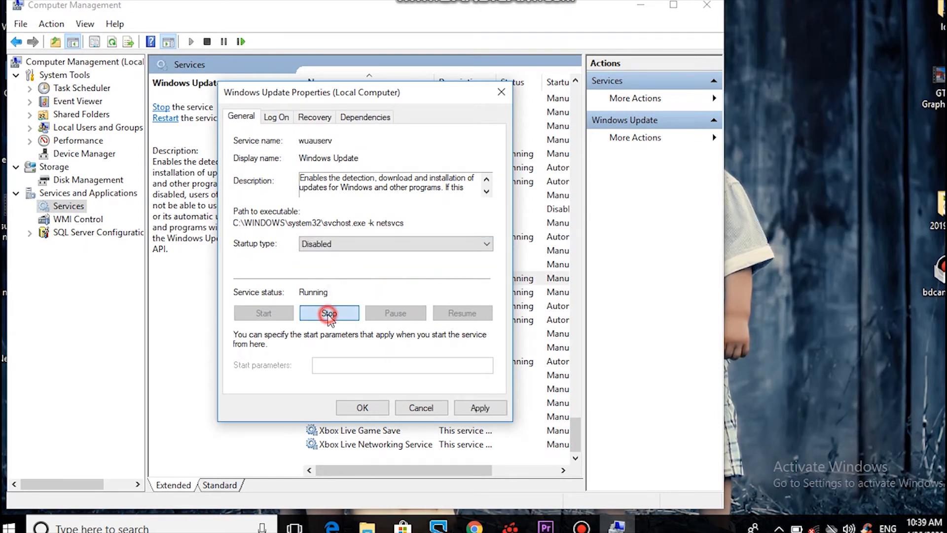
click(329, 313)
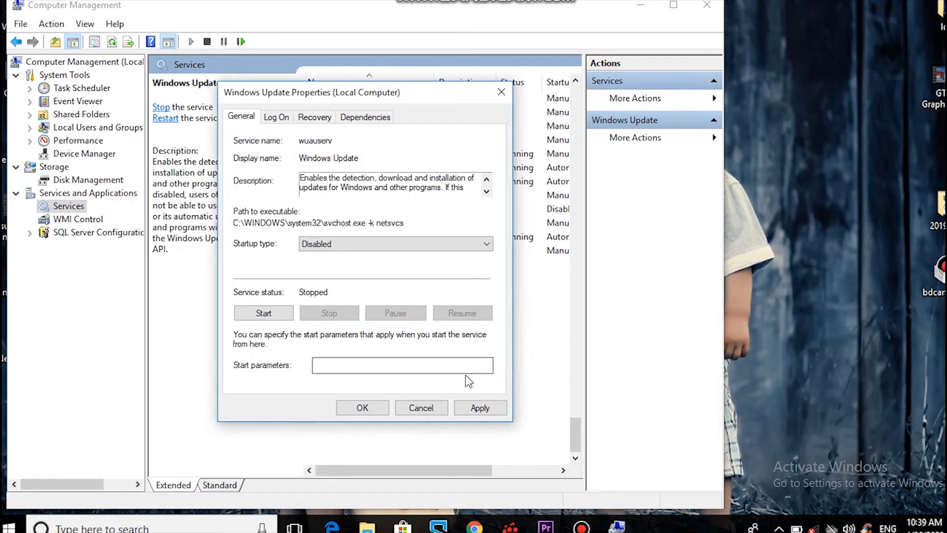
click(480, 407)
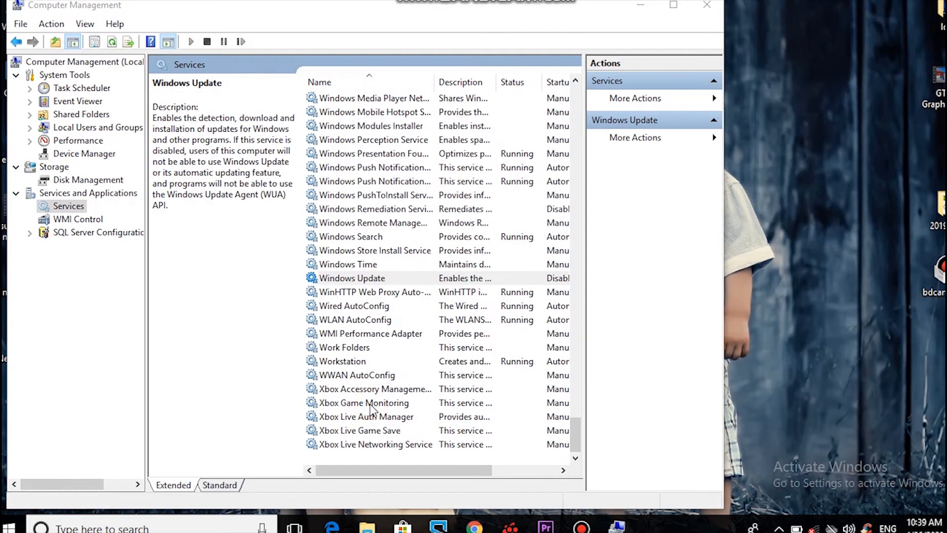
Step: Return to the top of the Services list and select Background Intelligent Transfer Service
click(354, 278)
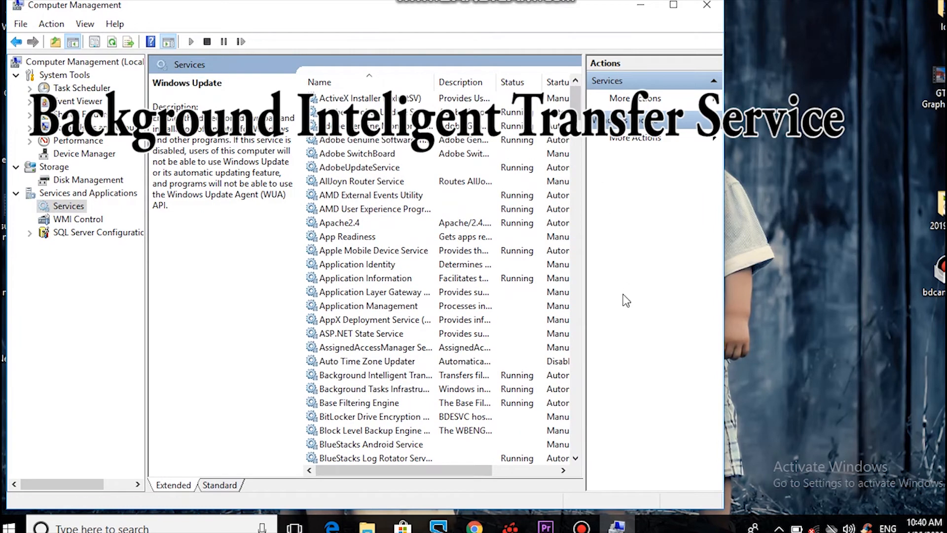
mouse_move(387, 365)
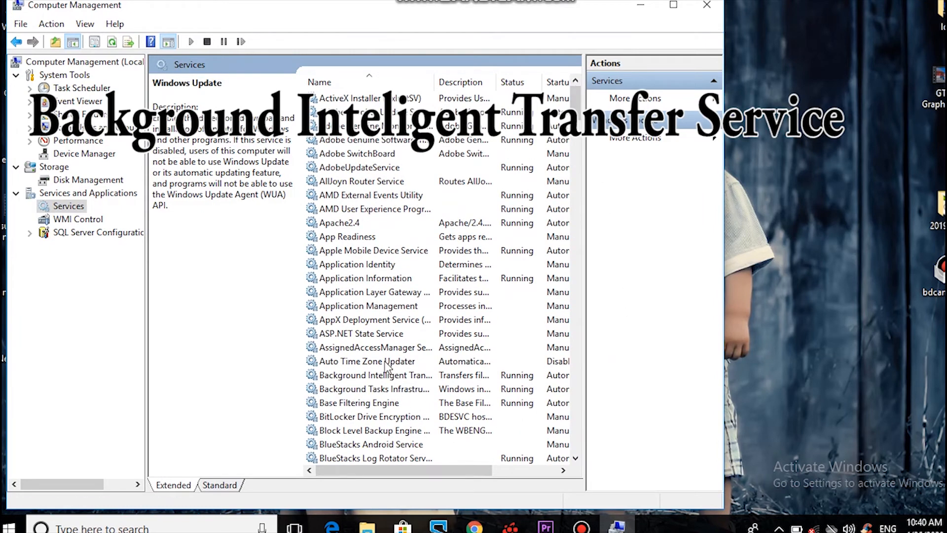
mouse_move(435, 333)
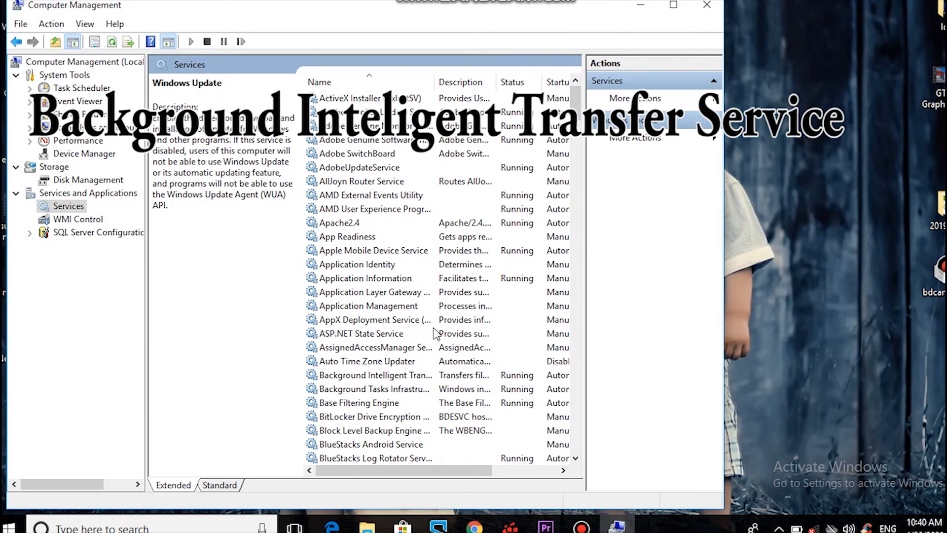
mouse_move(383, 368)
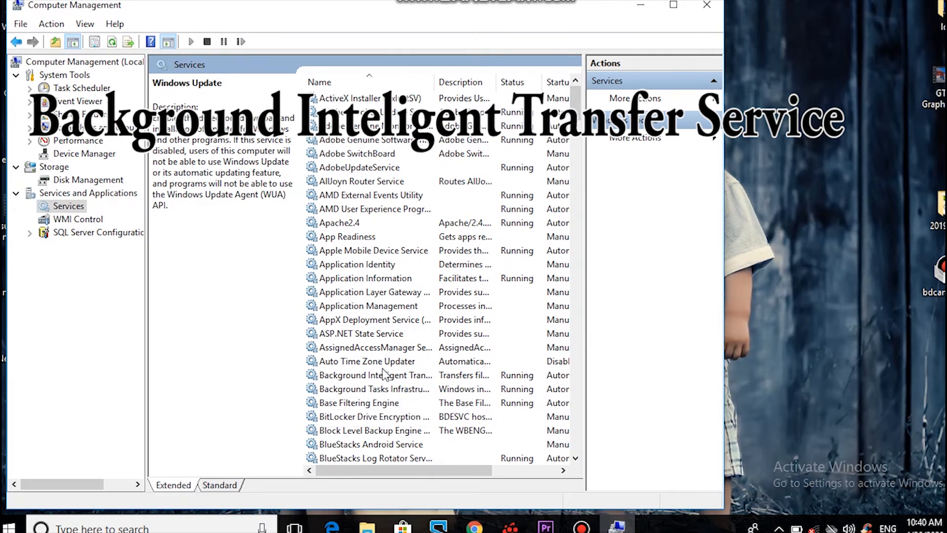
click(373, 375)
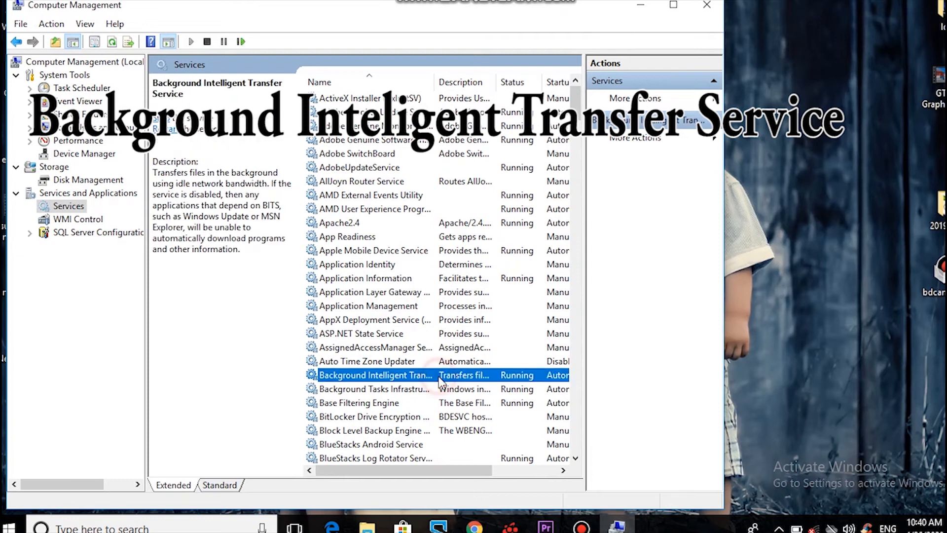
Step: Stop Background Intelligent Transfer Service and apply the Disabled startup type
double_click(374, 375)
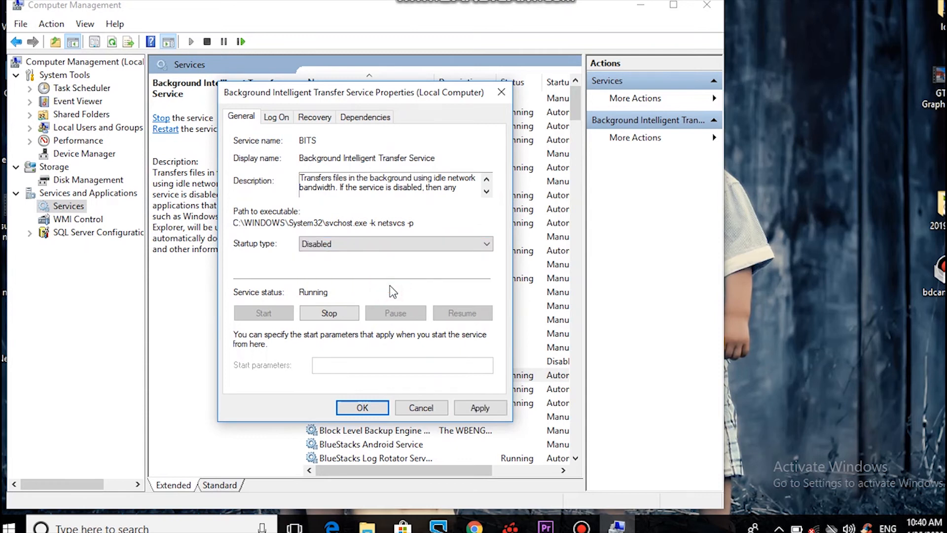
click(329, 313)
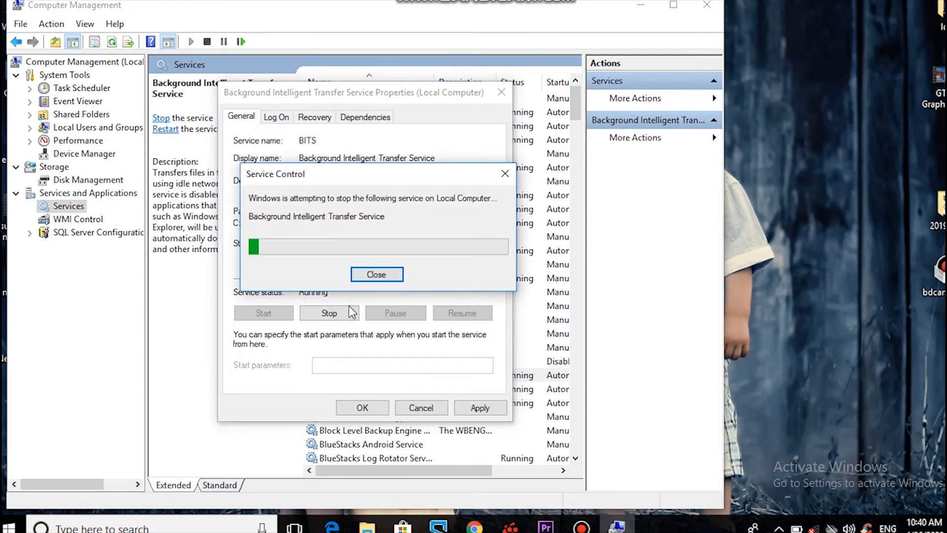
click(376, 274)
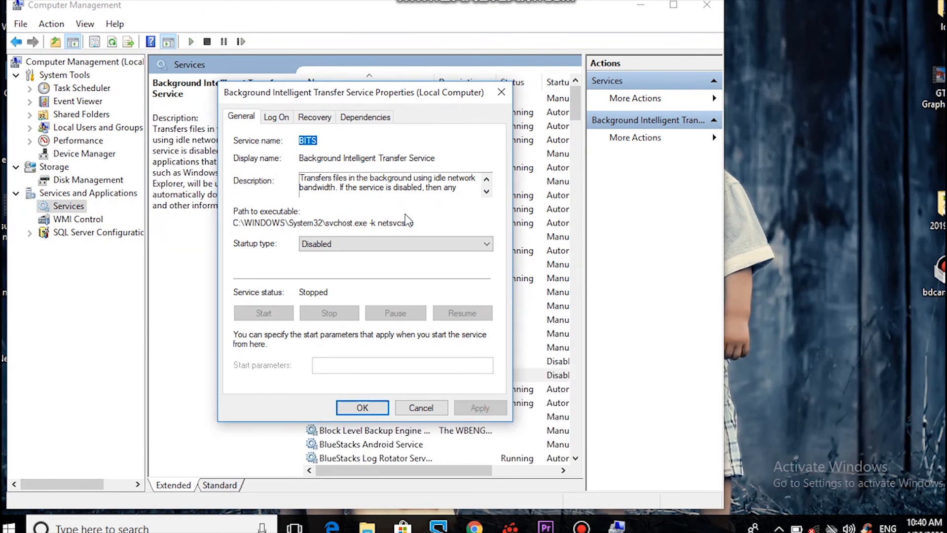
click(486, 192)
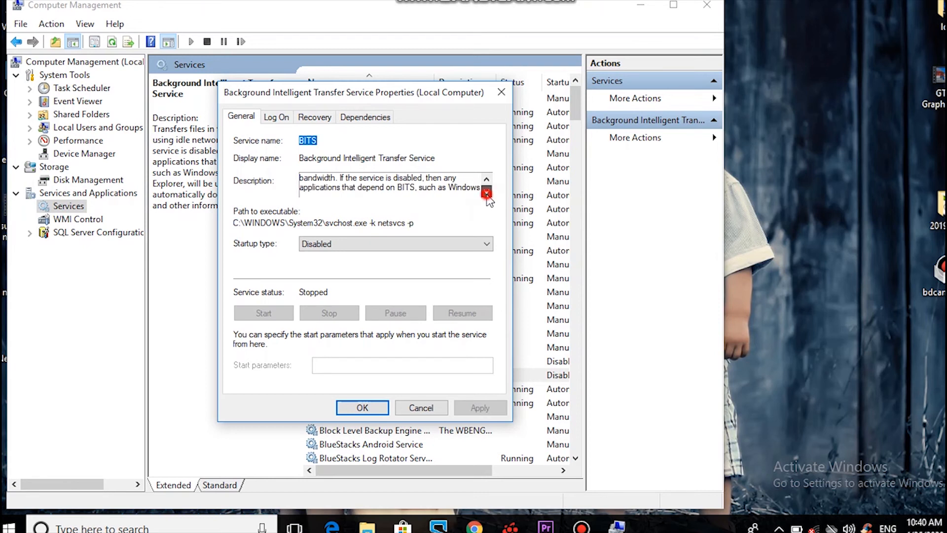
Step: Read the service description, confirm the properties, and close Computer Management
click(487, 192)
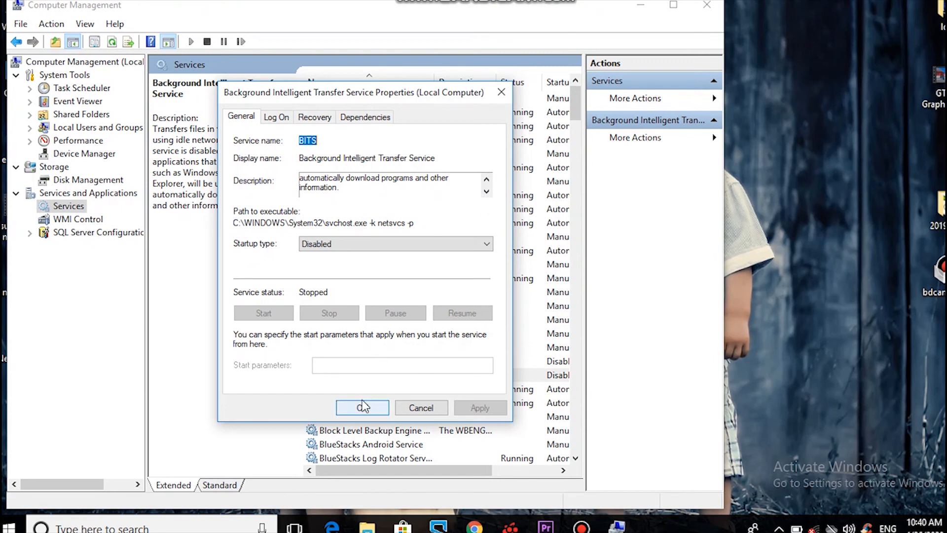
click(362, 407)
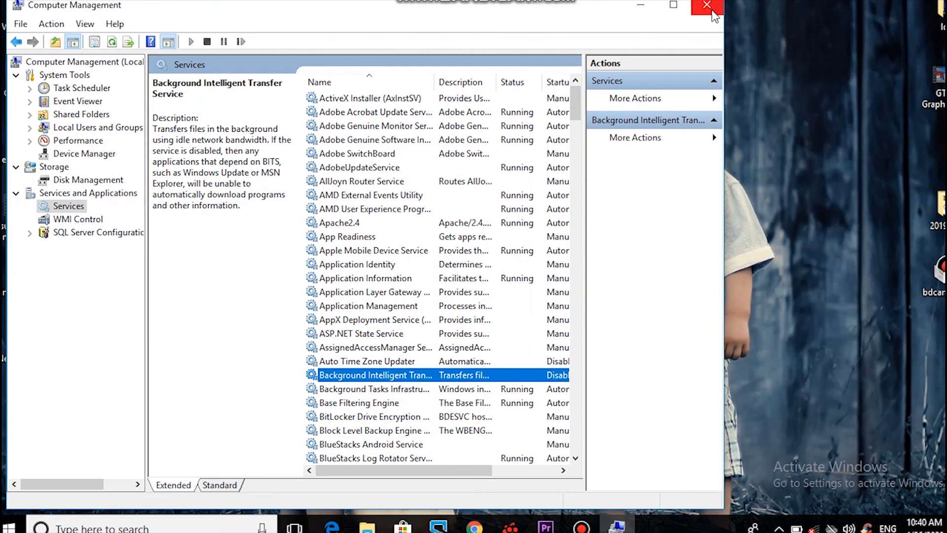
click(703, 6)
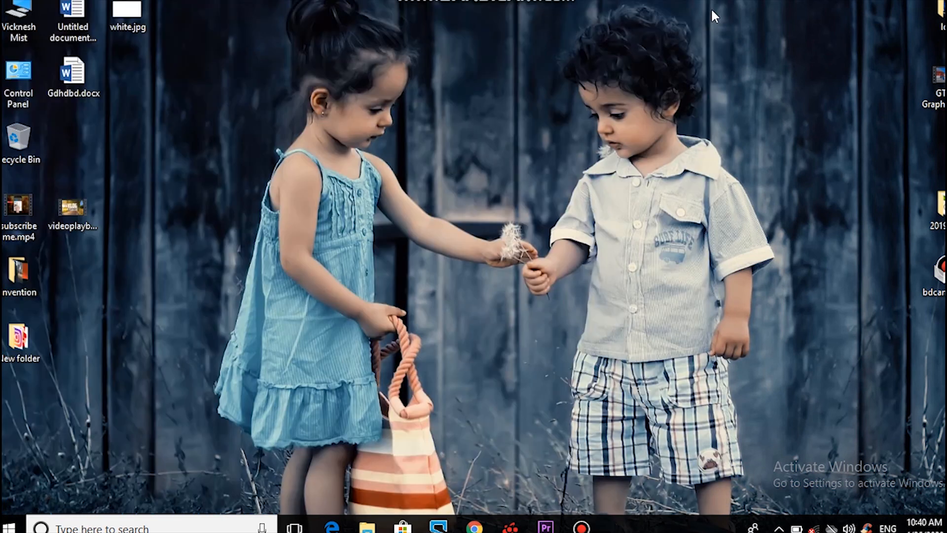